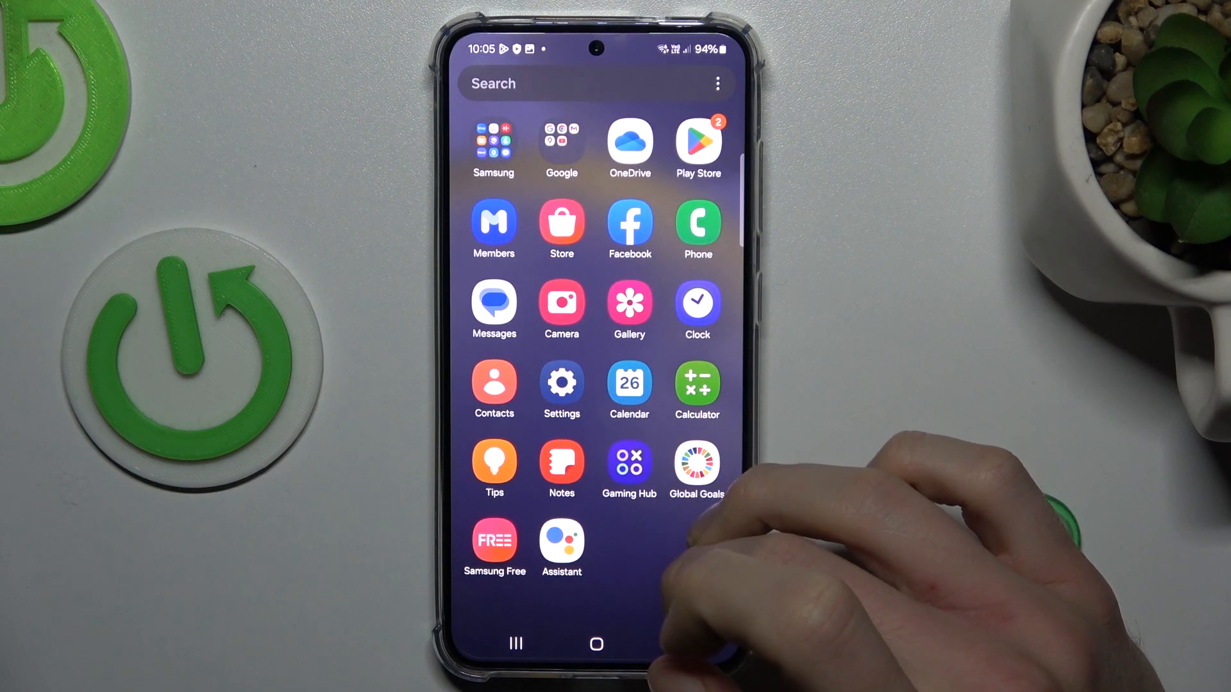
- Navigate through Settings, Connections and Data usage to the Billing cycle and data warning page
{"action": "left_click", "coordinate": [562, 381]}
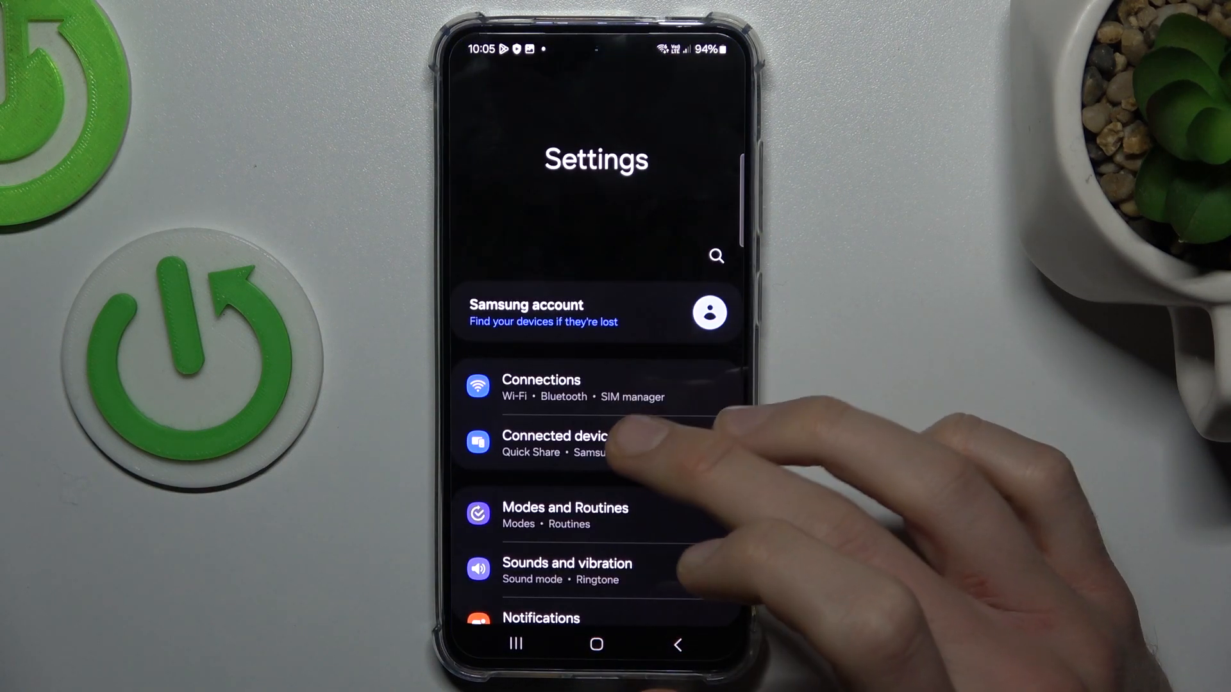
{"action": "left_click", "coordinate": [540, 387]}
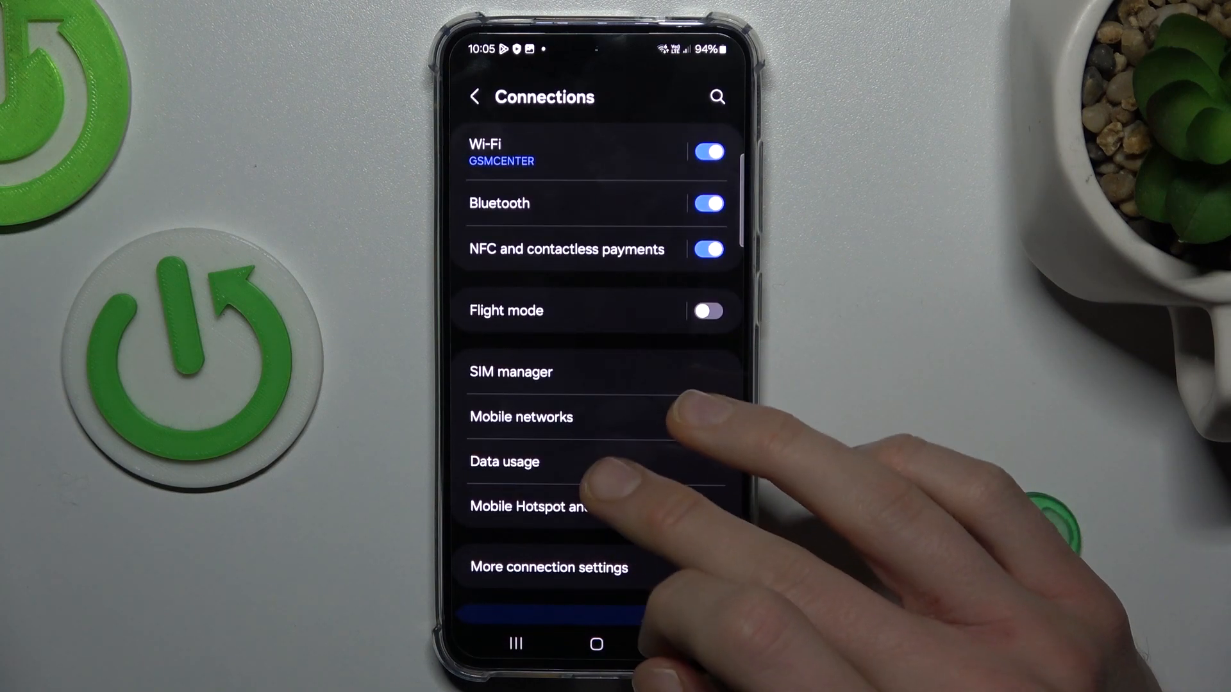
{"action": "left_click", "coordinate": [504, 461]}
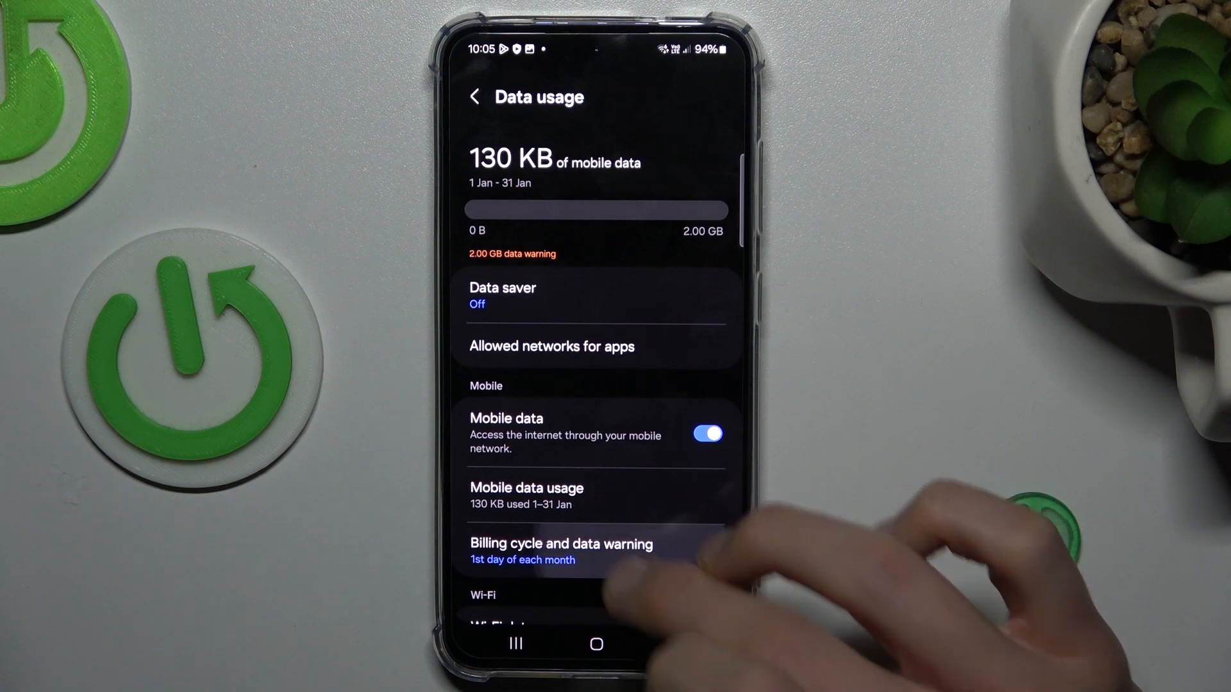
{"action": "left_click", "coordinate": [559, 545]}
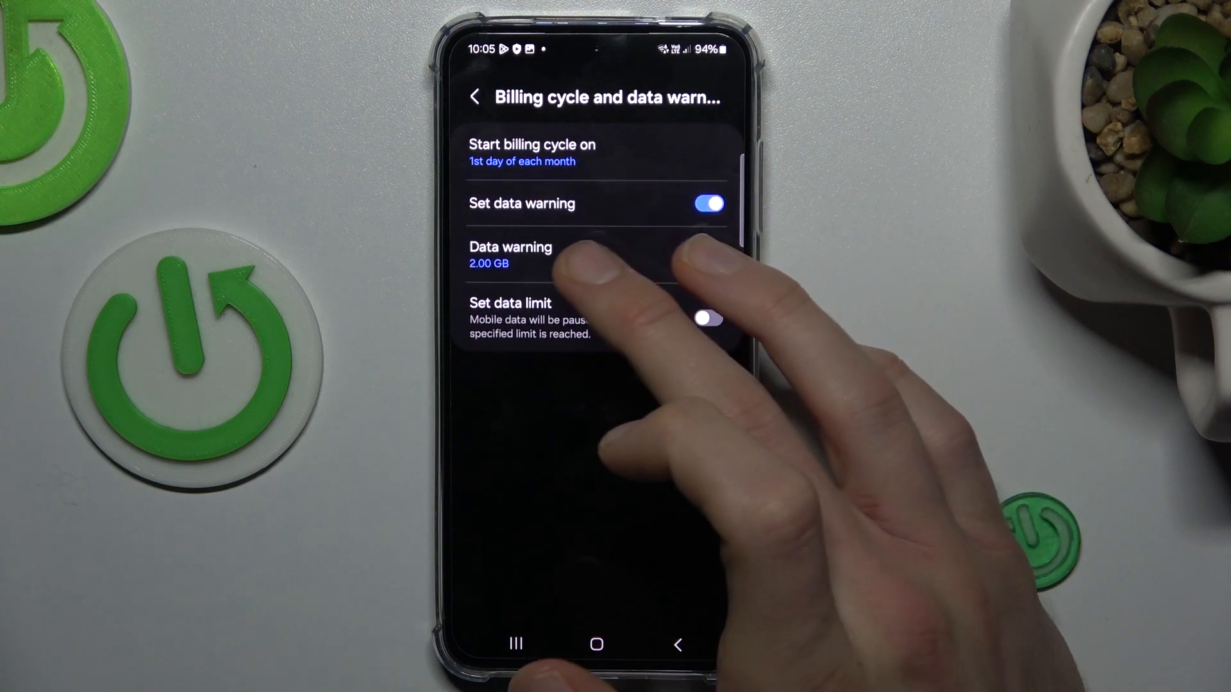
- Change the mobile data warning threshold to 5.00 GB
{"action": "left_click", "coordinate": [510, 255]}
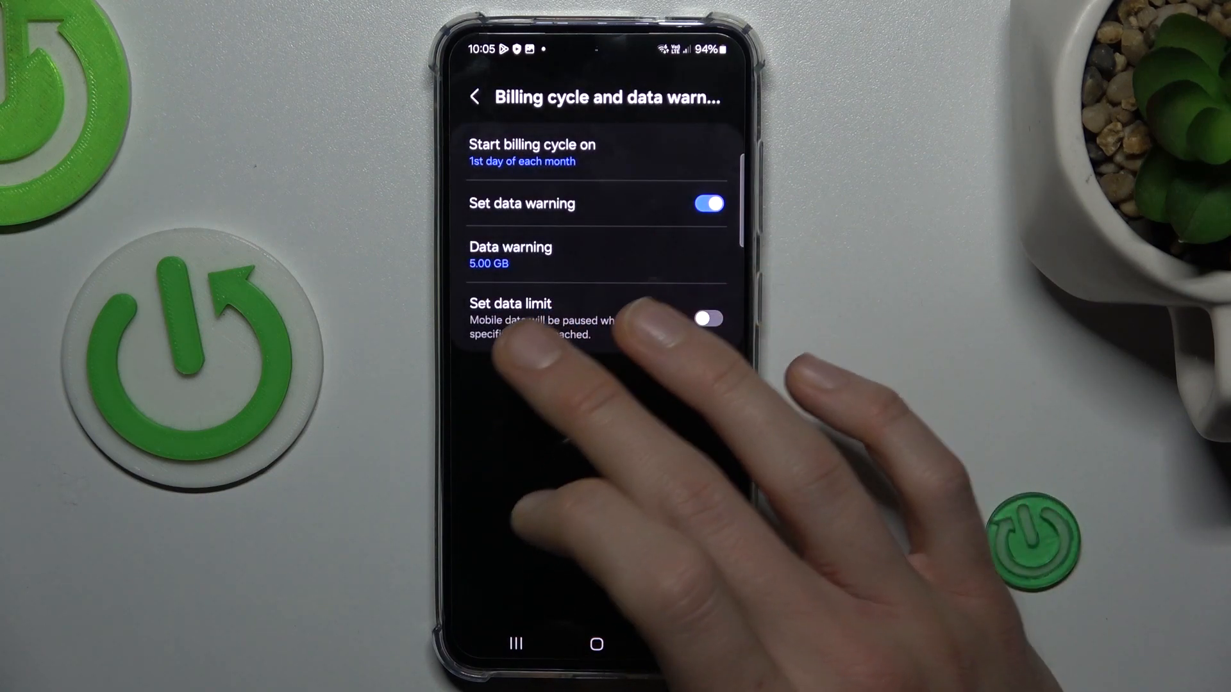
- Enable the mobile data limit toggle and set the limit to 10 GB
{"action": "left_click", "coordinate": [710, 318]}
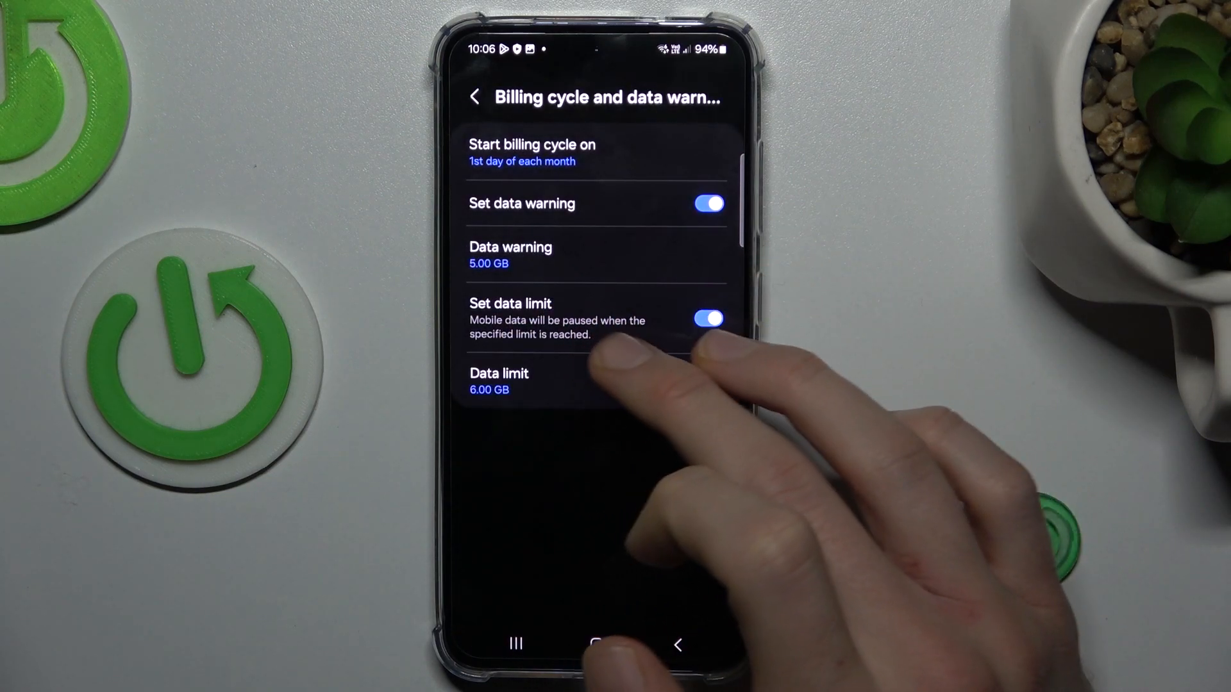
{"action": "left_click", "coordinate": [499, 380]}
{"action": "type", "text": "10"}
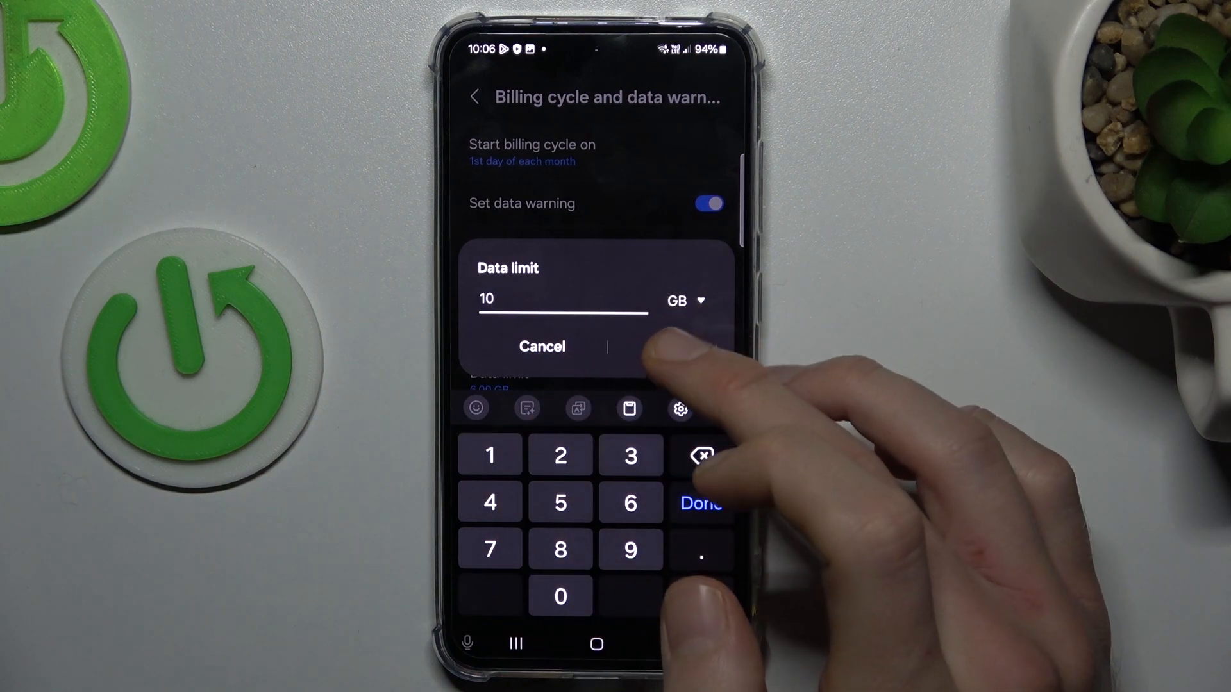
{"action": "left_click", "coordinate": [702, 502]}
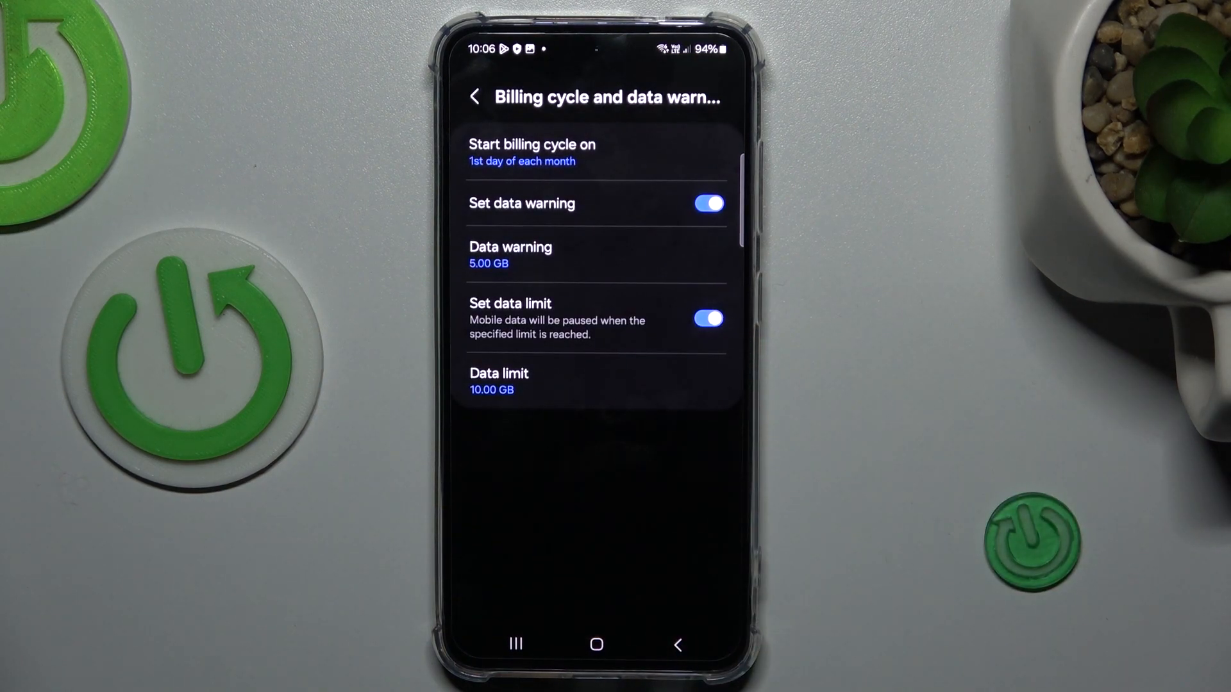